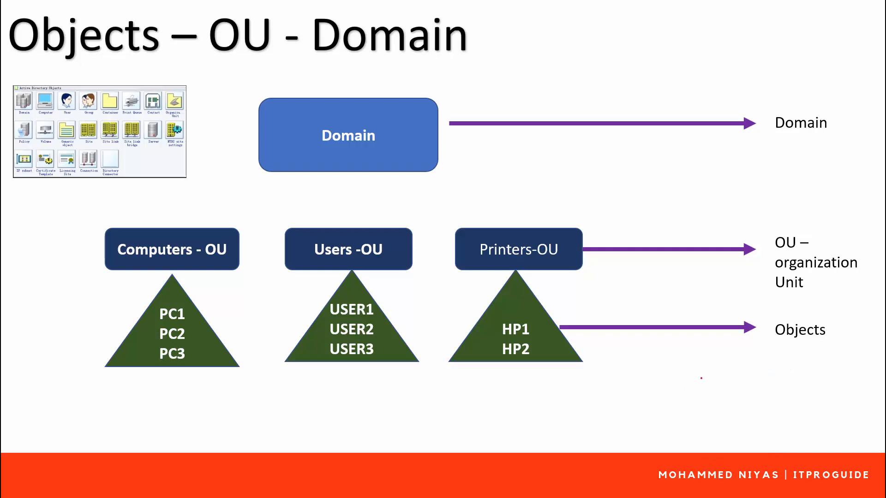
Draw a red pen circle around the 'Objects' label on the Objects – OU – Domain slide
left_click_drag(767, 357, 825, 354)
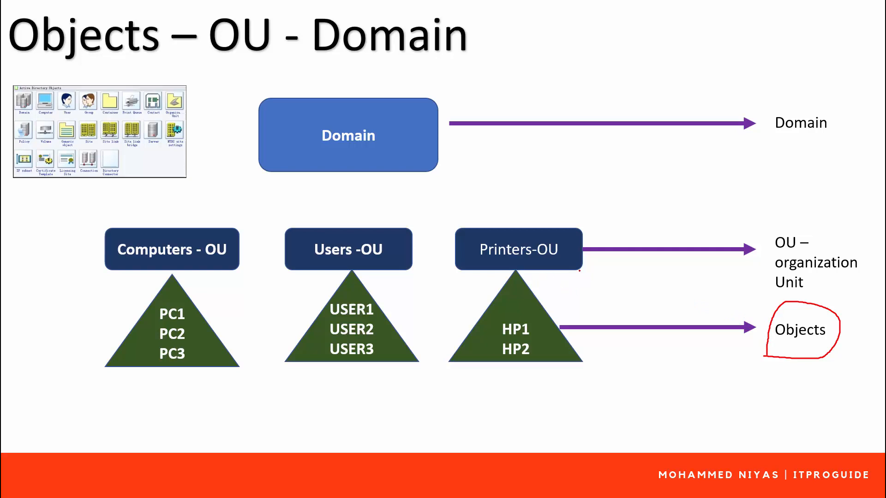
left_click_drag(543, 226, 593, 209)
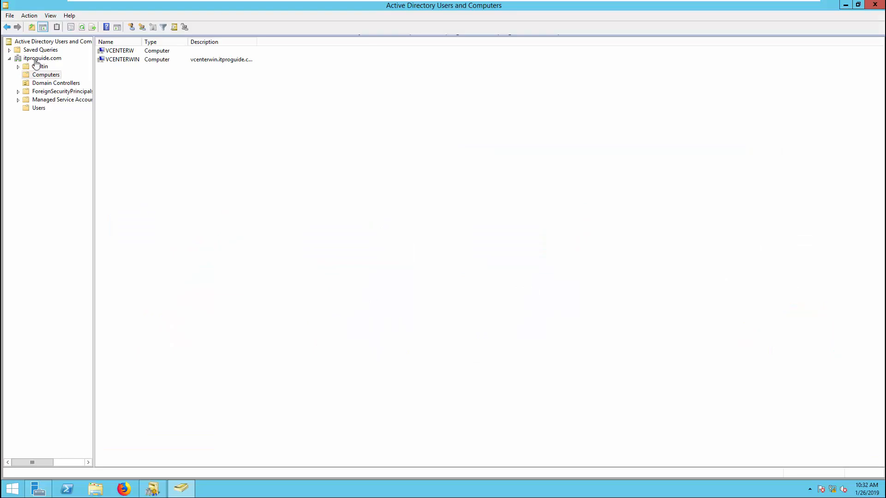
left_click(41, 58)
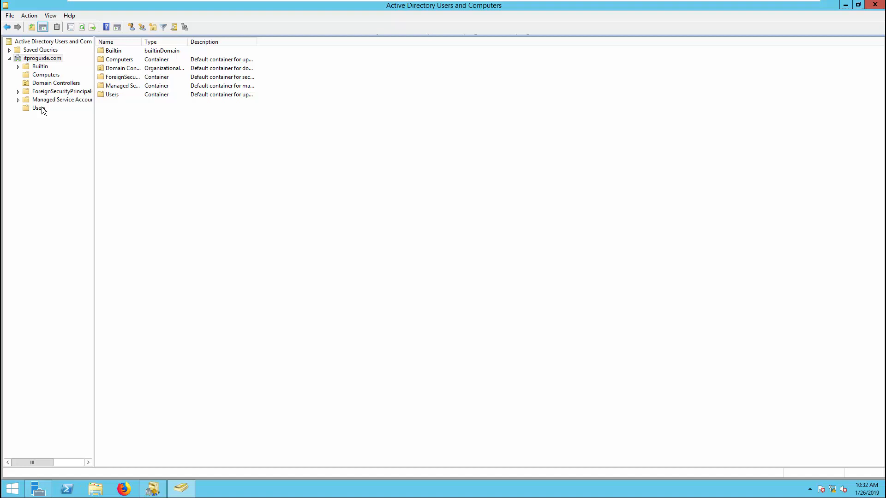
left_click(45, 75)
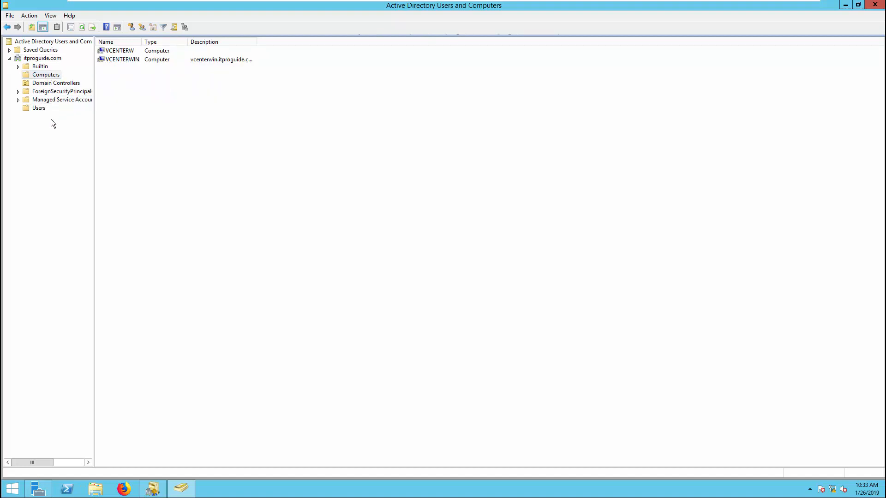
left_click(38, 107)
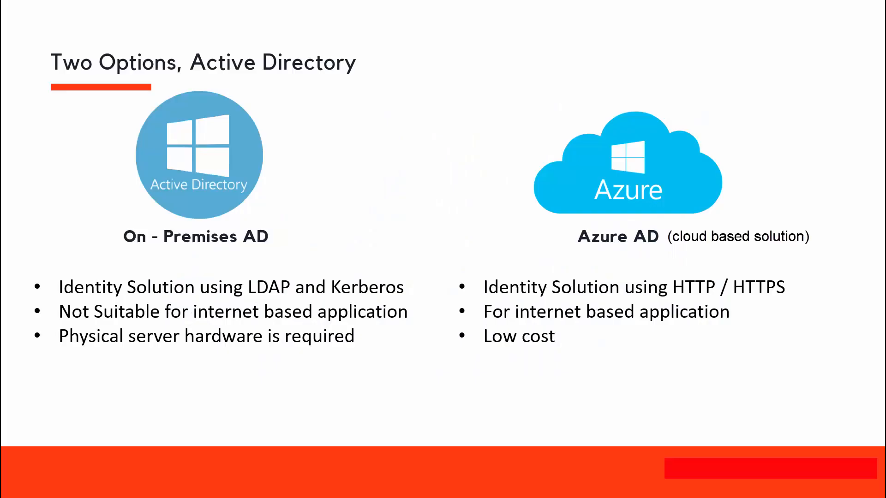
mouse_move(799, 492)
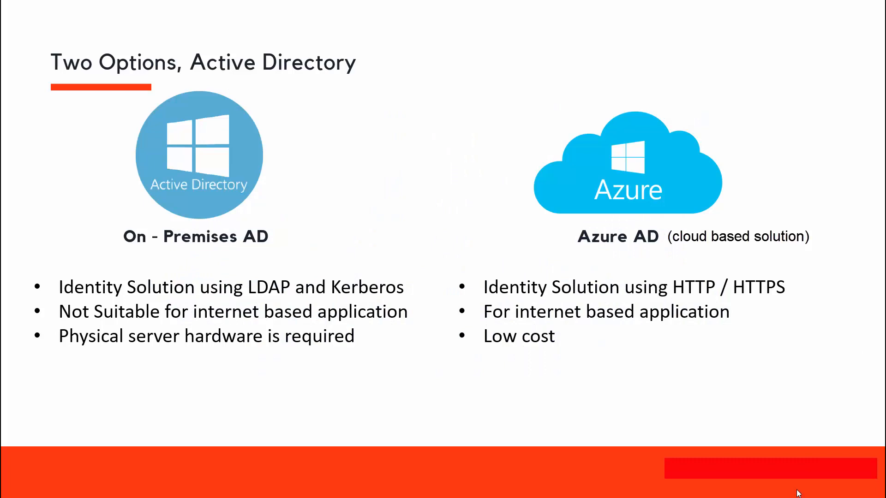